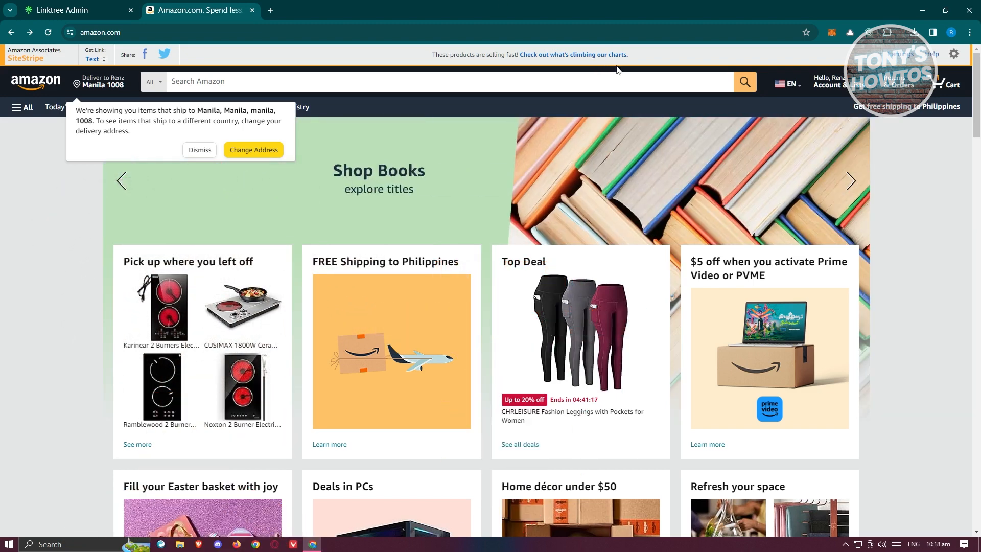
mouse_move(194, 163)
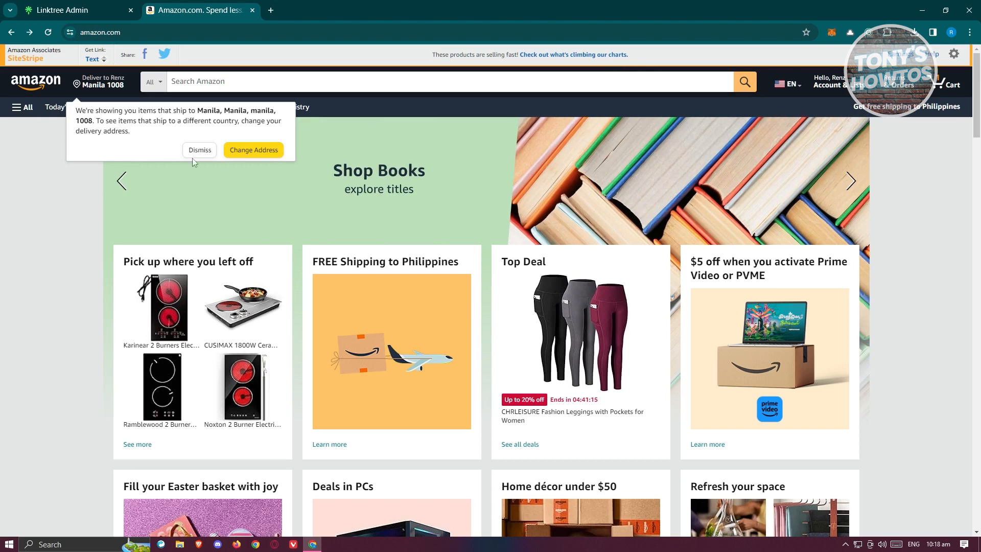
- Dismiss the Manila delivery address notice and browse down the Amazon home page
click(198, 150)
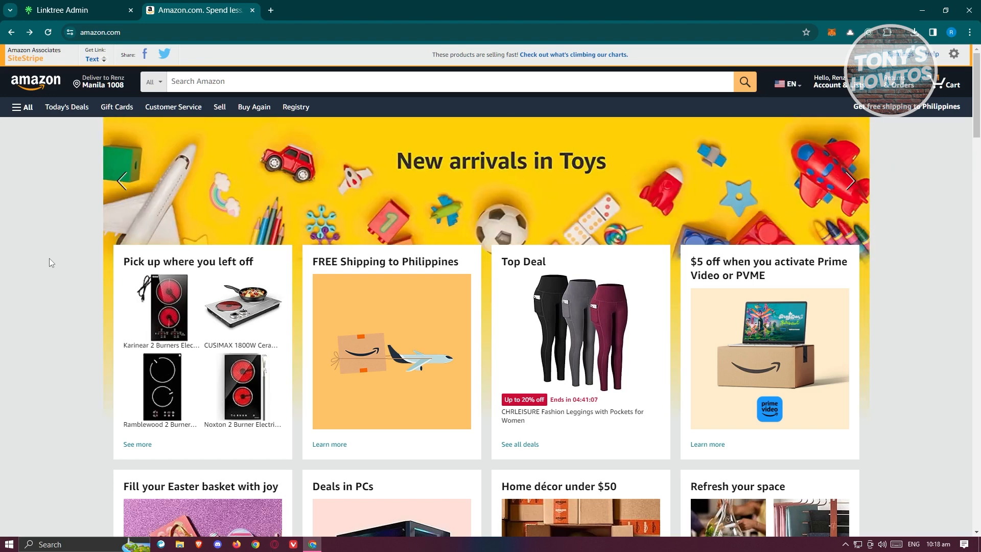
mouse_move(418, 128)
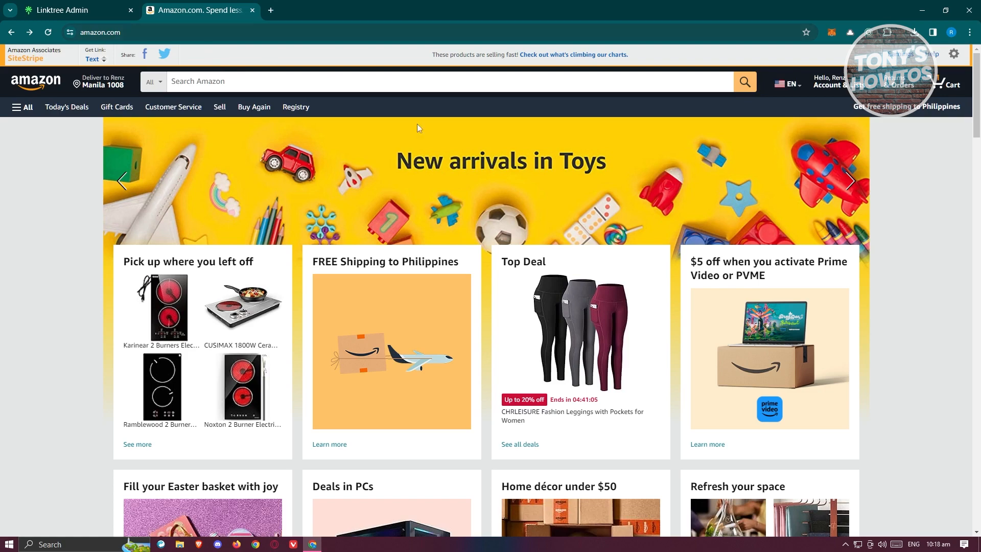
mouse_move(895, 270)
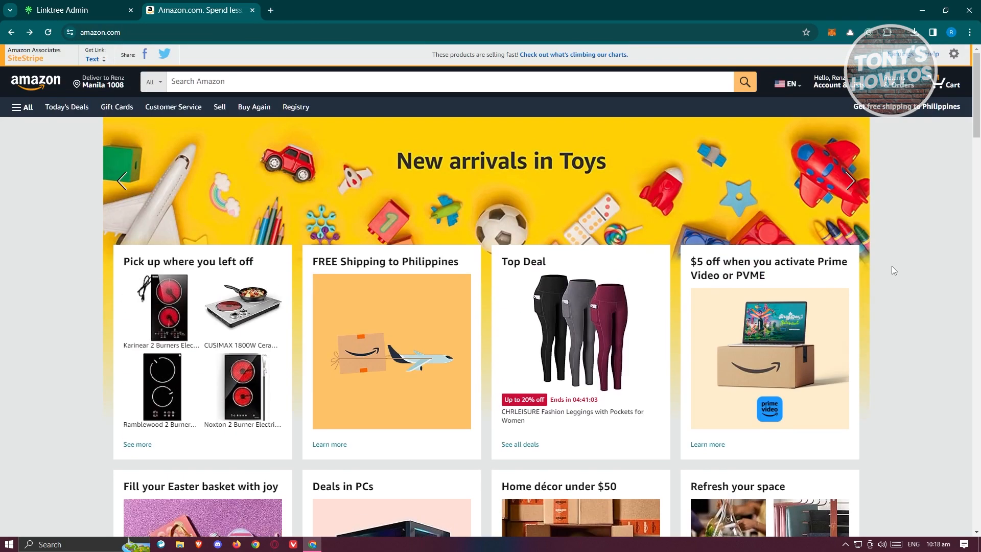
scroll(down, 3)
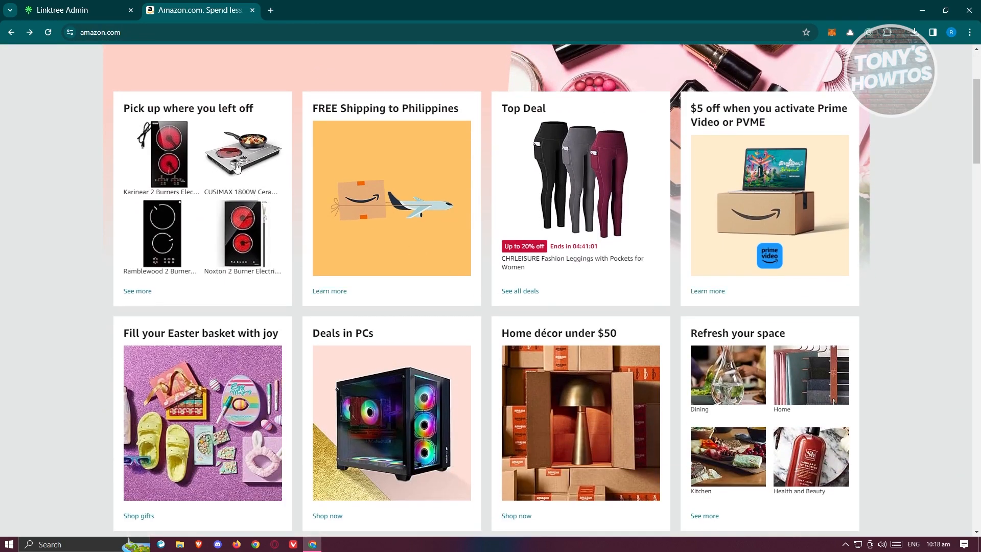
- Open the CUSIMAX 1800W hot plate from 'Pick up where you left off' and view its photos
click(240, 151)
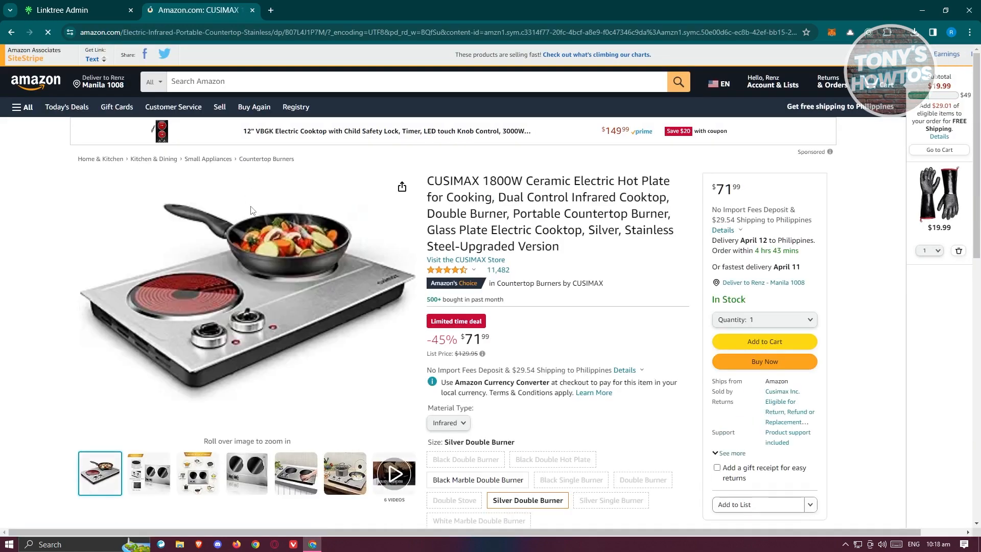
click(198, 473)
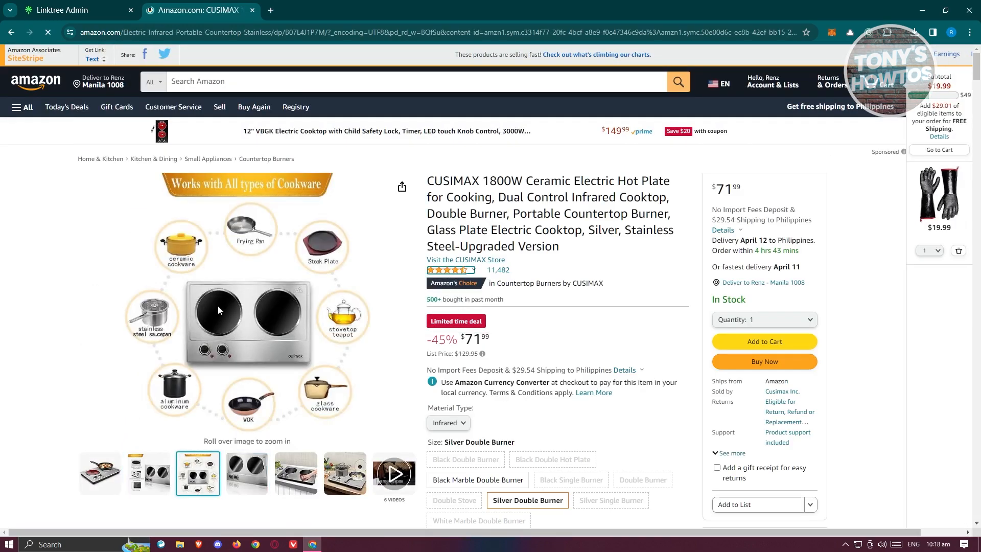
click(345, 473)
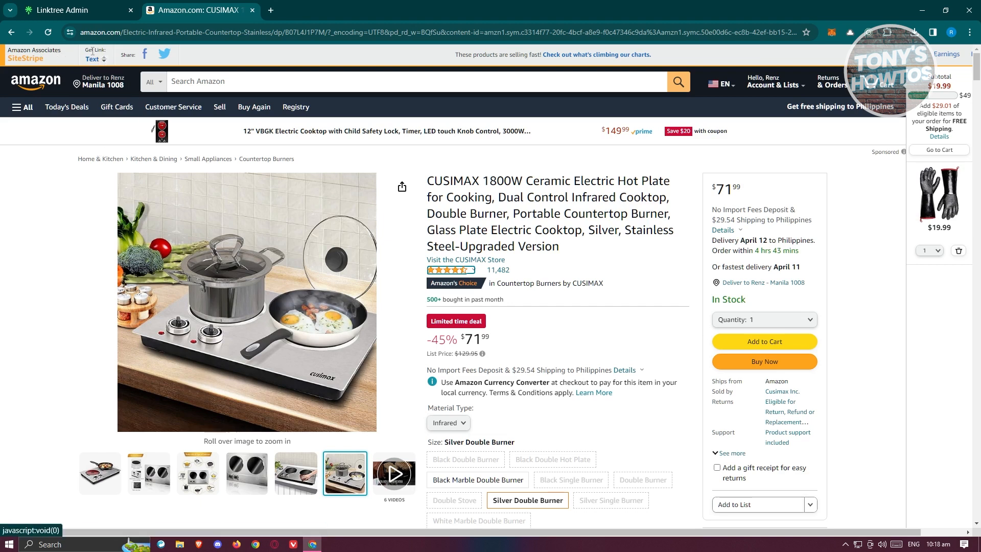
click(94, 59)
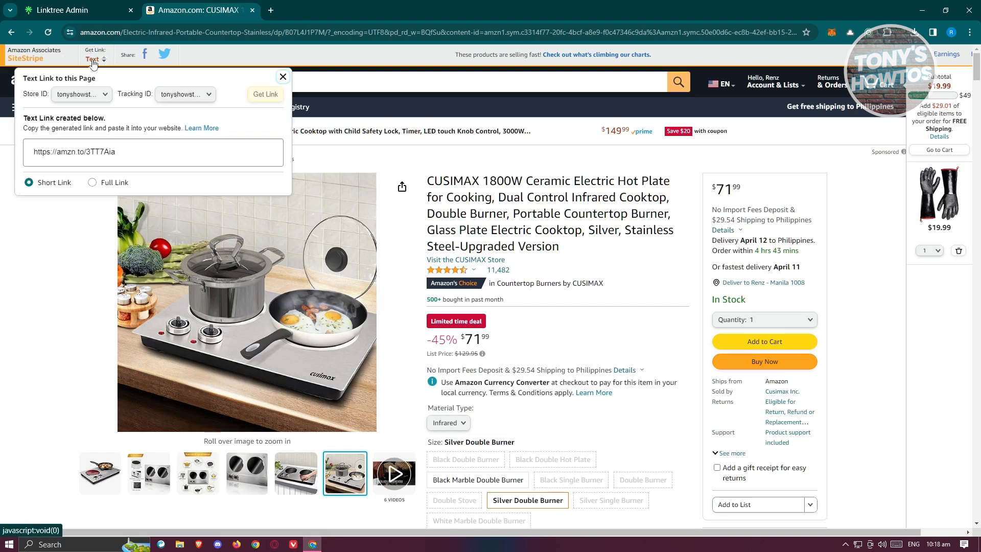
triple_click(153, 151)
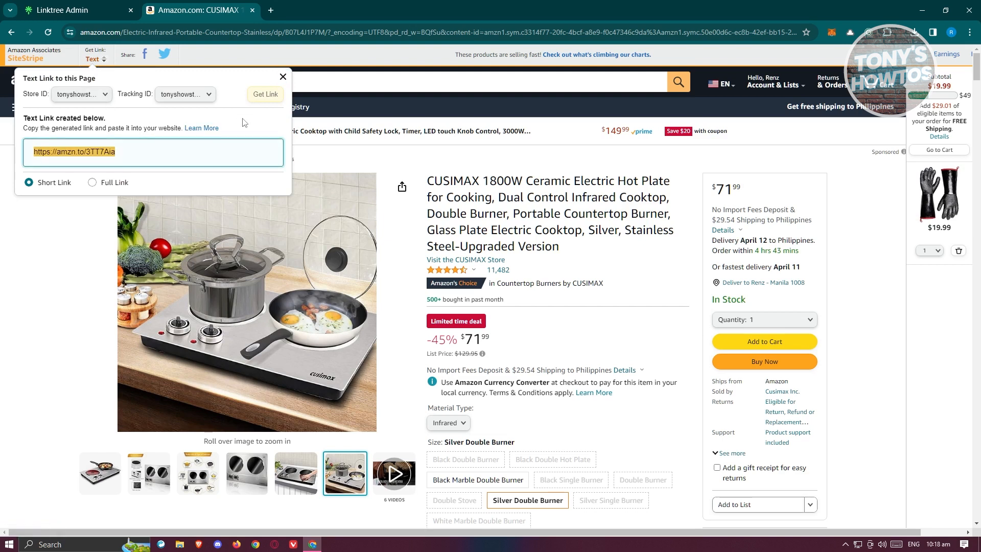
mouse_move(229, 136)
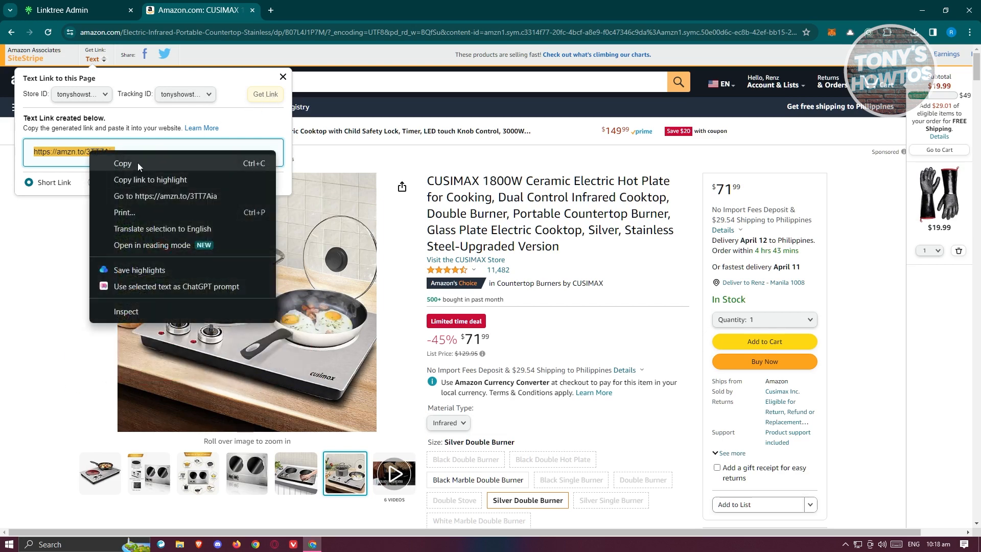
click(123, 164)
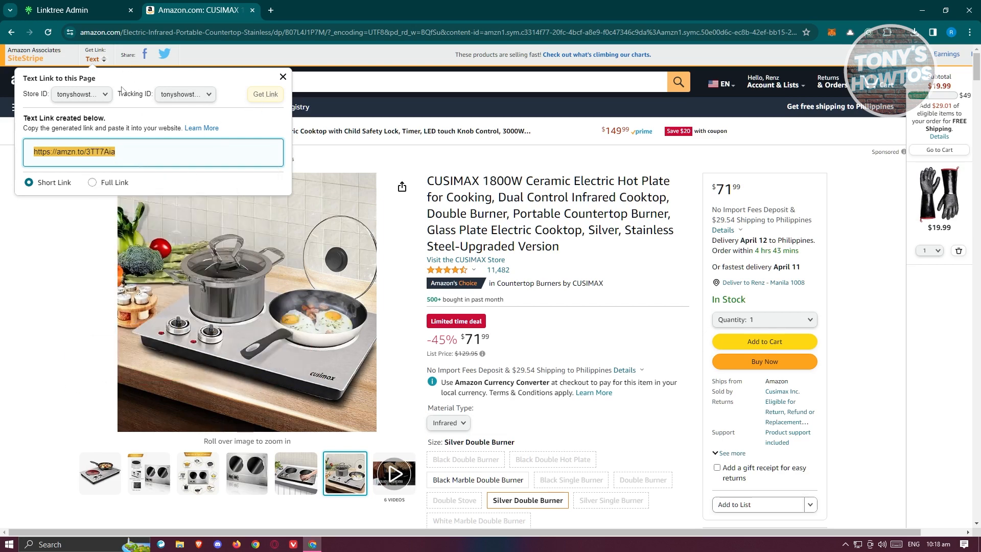
mouse_move(163, 164)
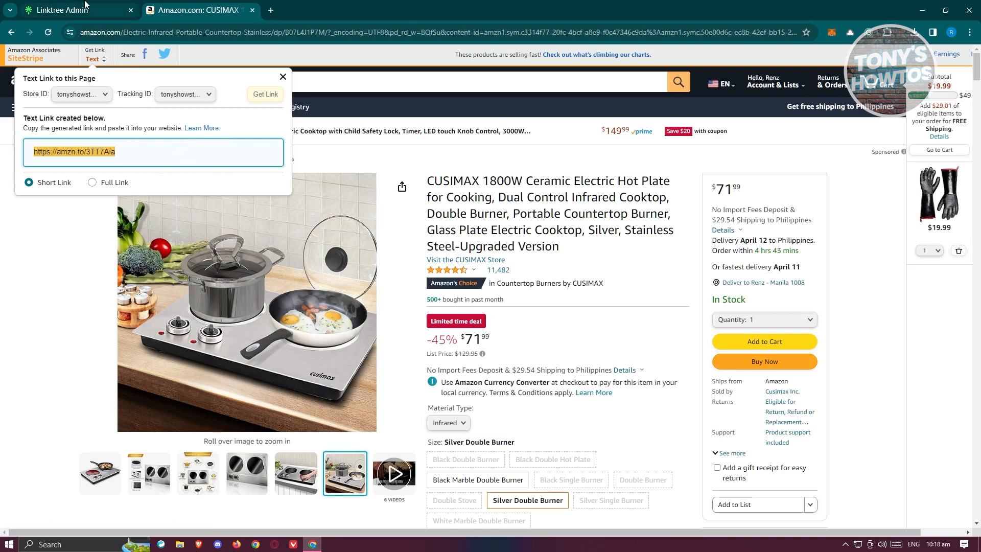
- Switch to the Linktree Admin browser tab listing the profile's links
click(76, 10)
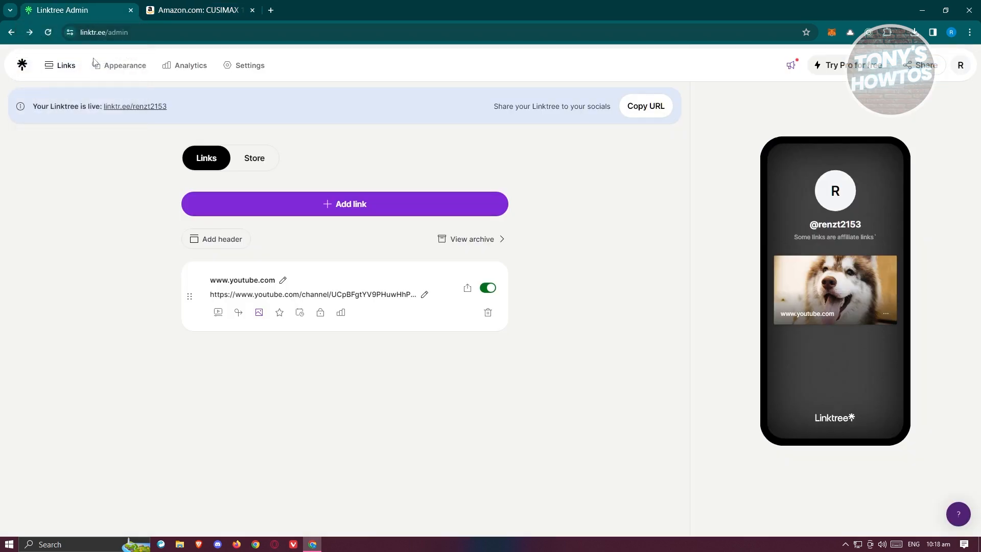
mouse_move(123, 226)
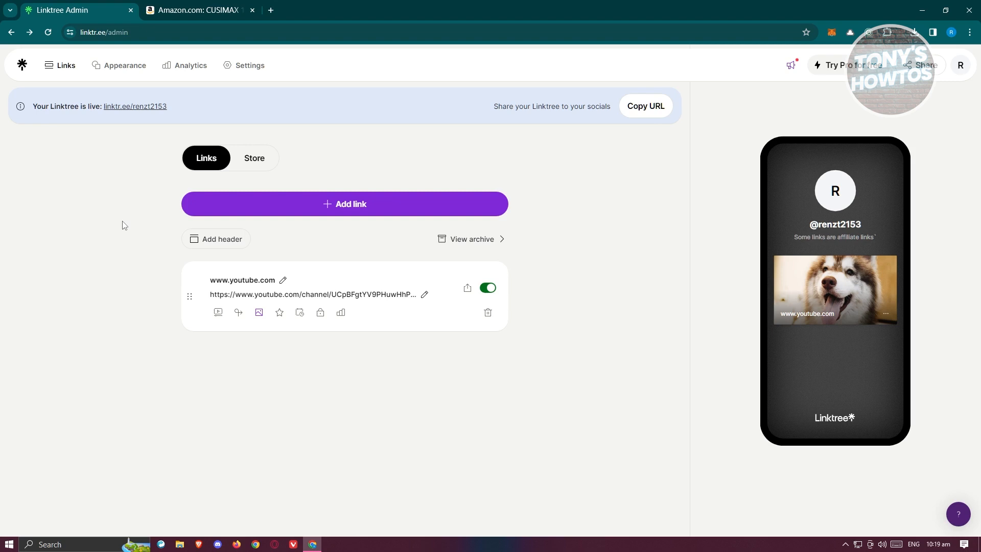
mouse_move(376, 208)
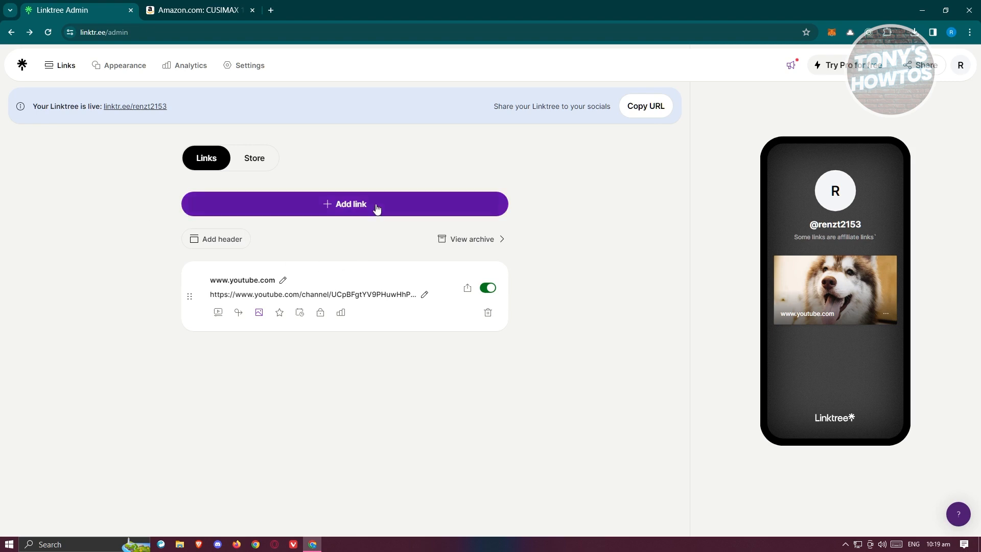
click(345, 203)
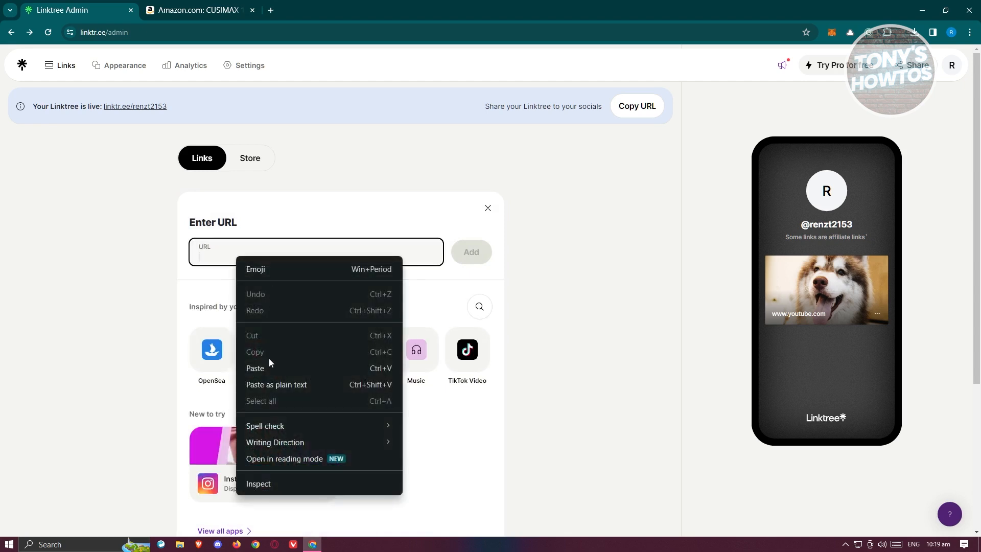
click(254, 367)
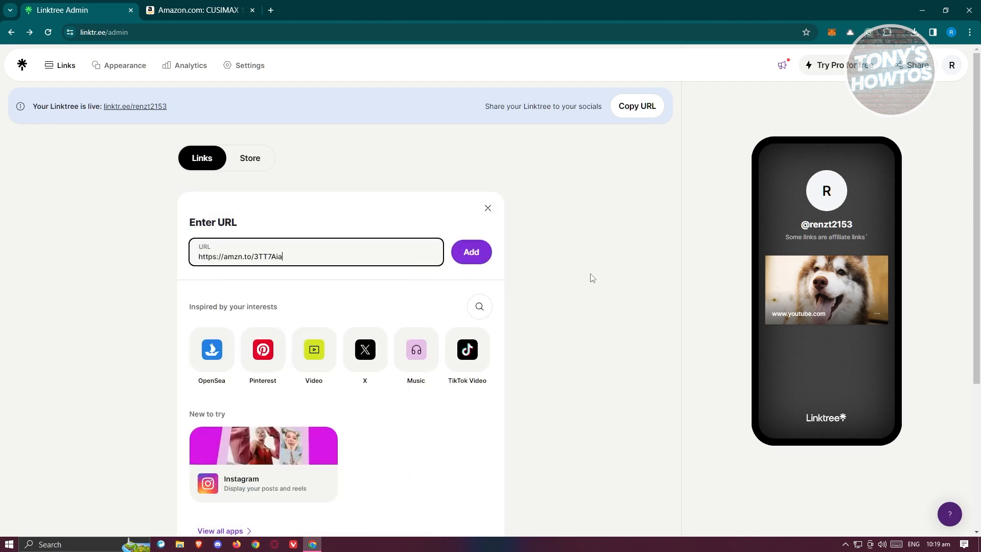
scroll(down, 3)
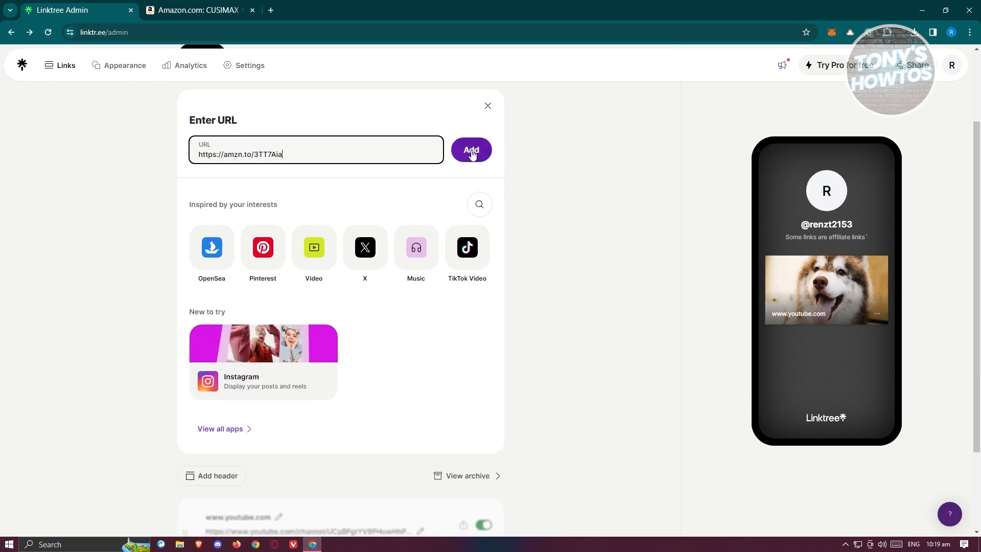
click(471, 150)
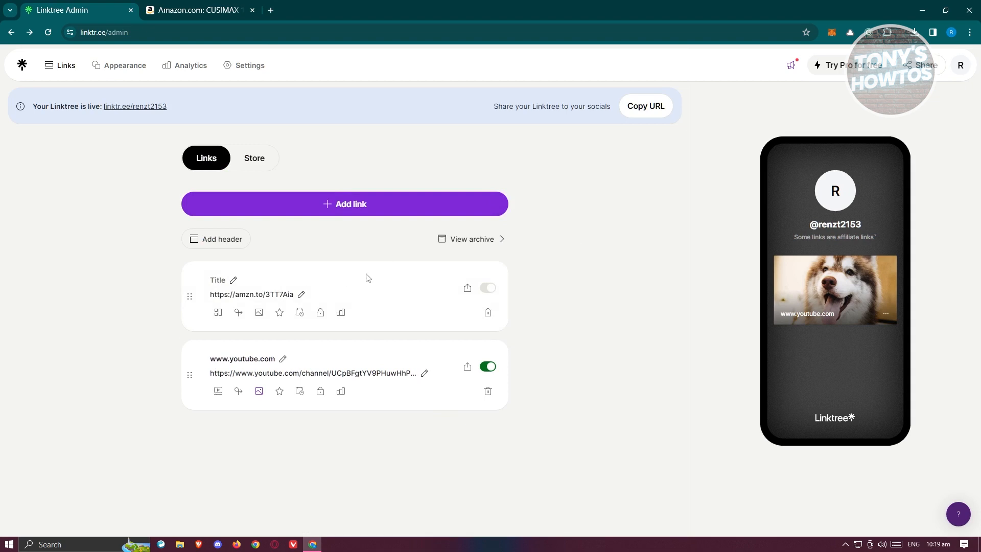
click(488, 288)
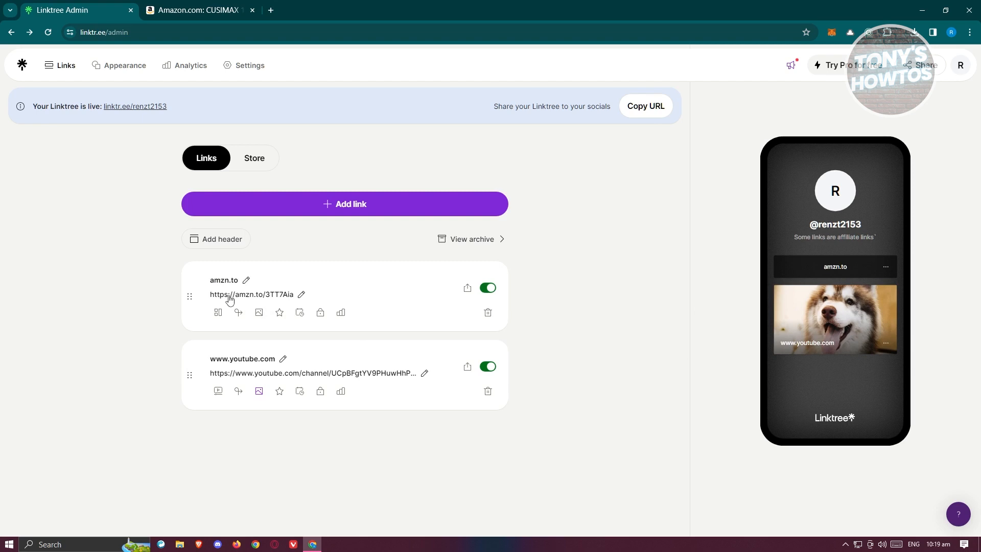
- Replace the amzn.to link title with 'GET THIS ITEM NOW!'
click(224, 280)
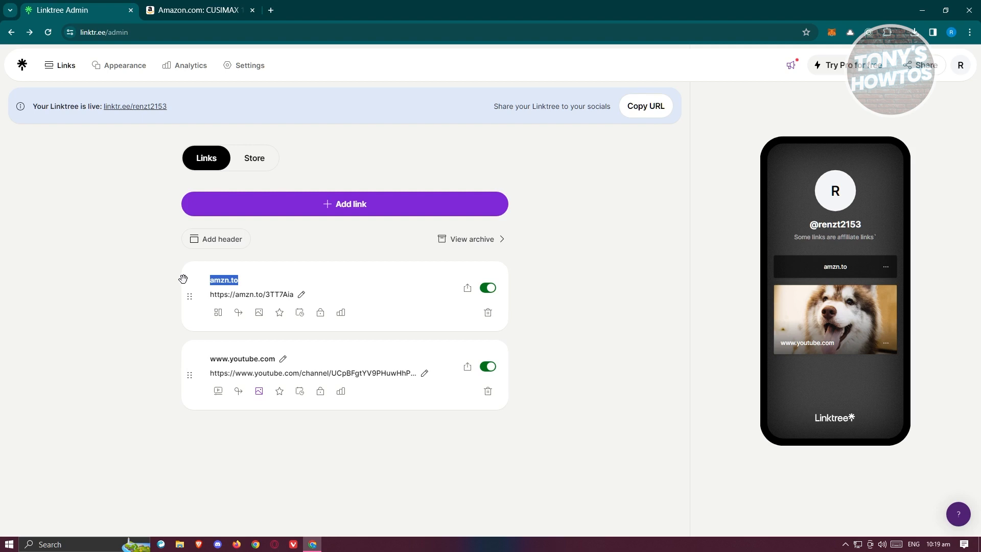
text(GET T)
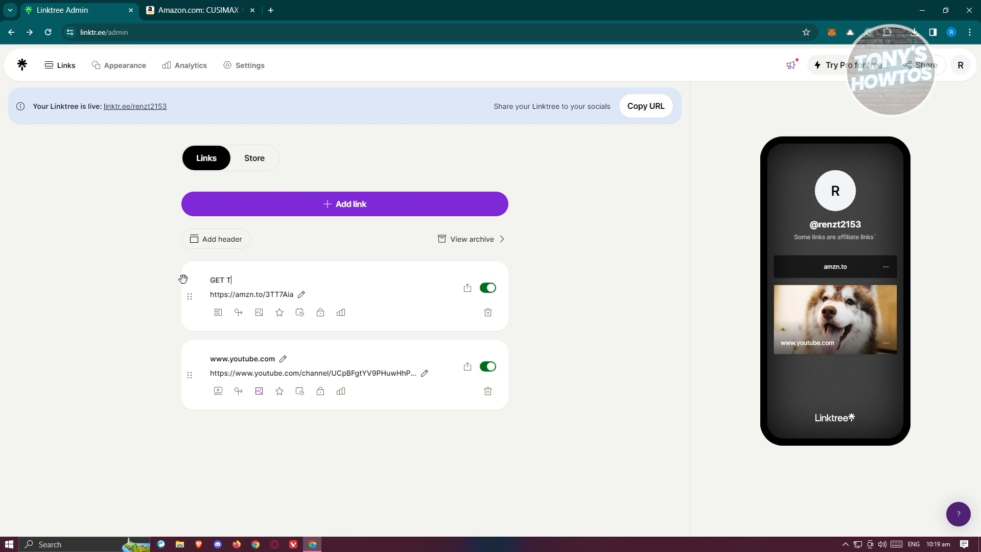
text(HIS ITEM NOW!)
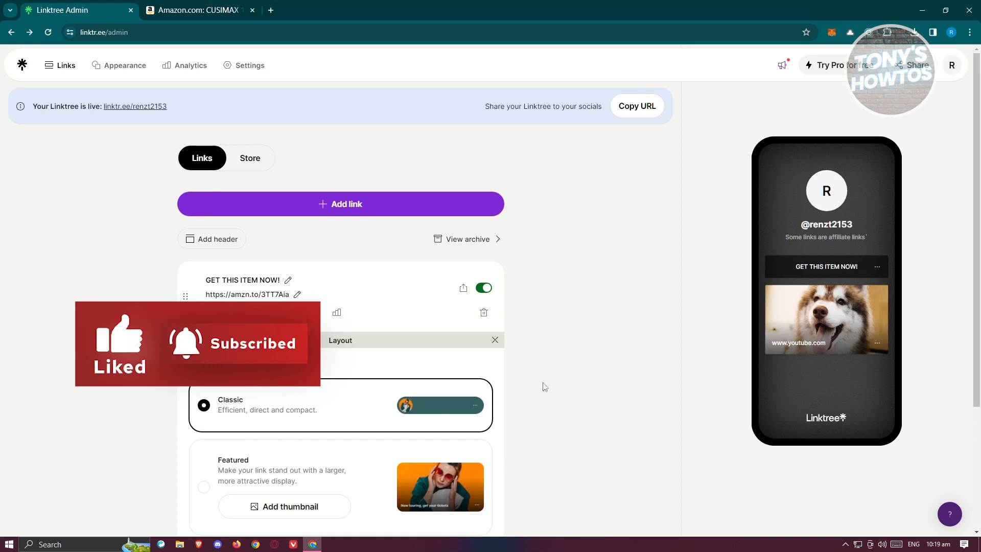
- Try the Featured layout, check Analytics, keep the Classic layout and close the link's settings
scroll(down, 3)
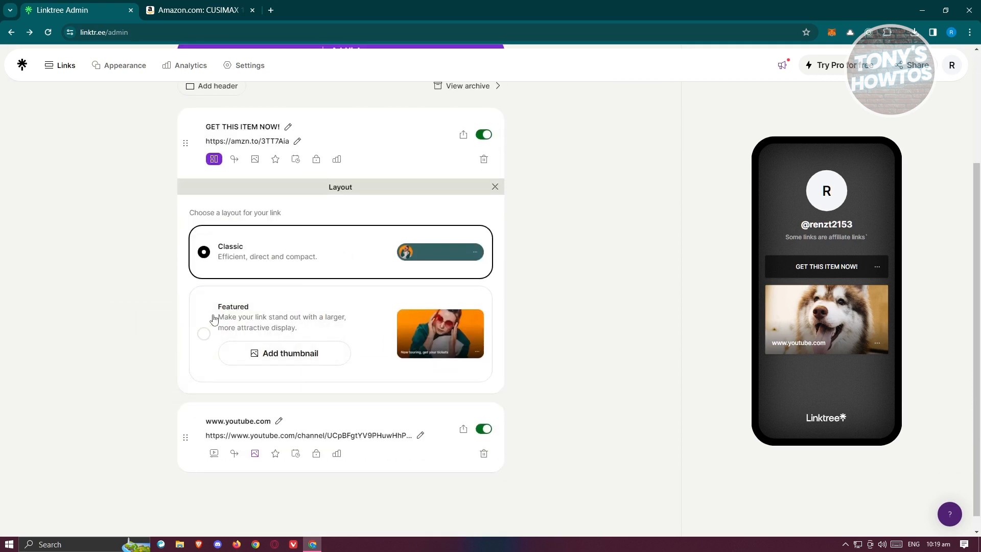
click(203, 333)
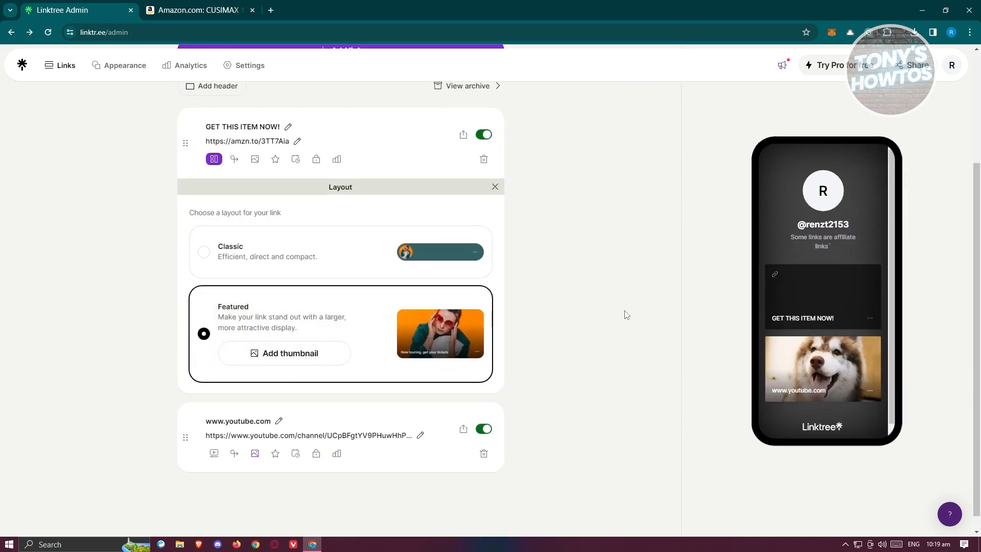
mouse_move(273, 348)
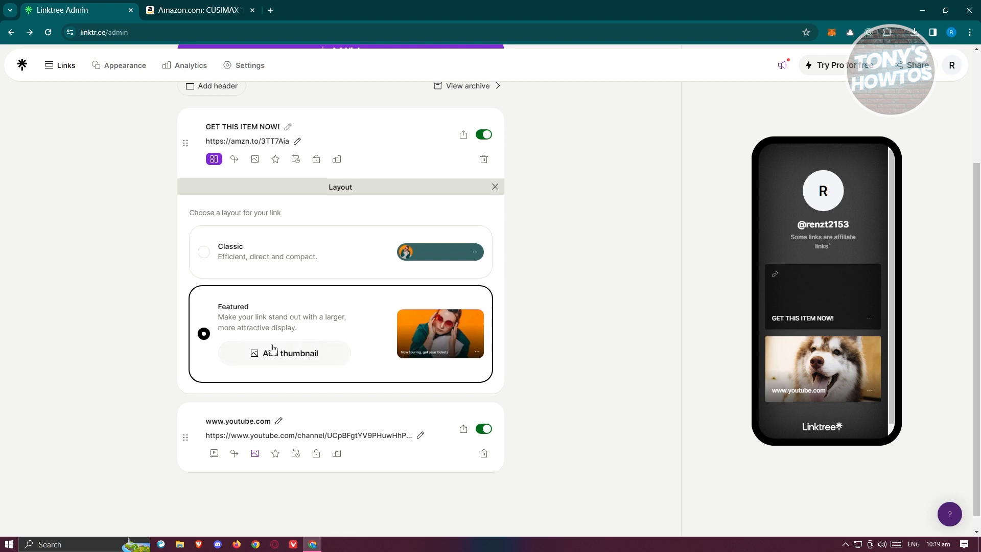
click(203, 252)
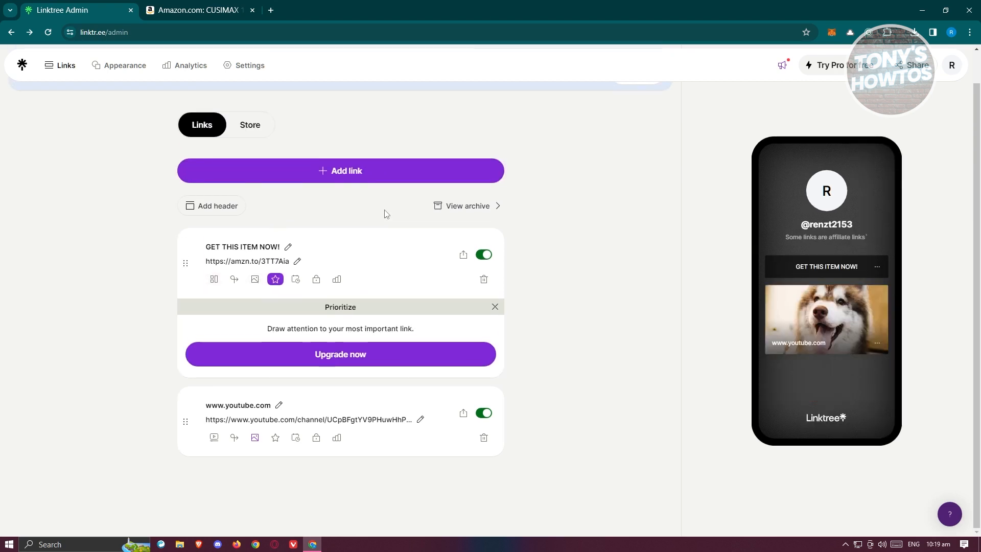
mouse_move(295, 282)
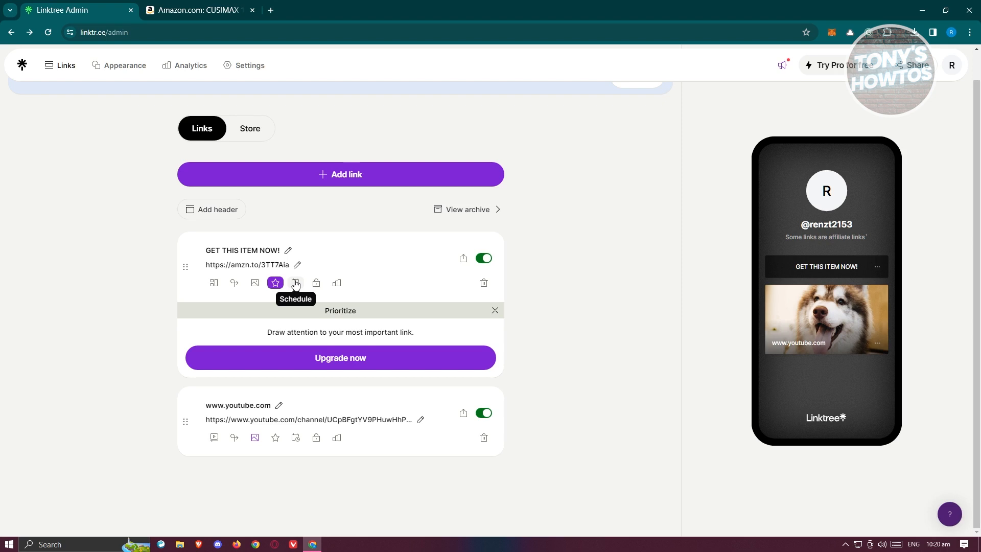
mouse_move(316, 283)
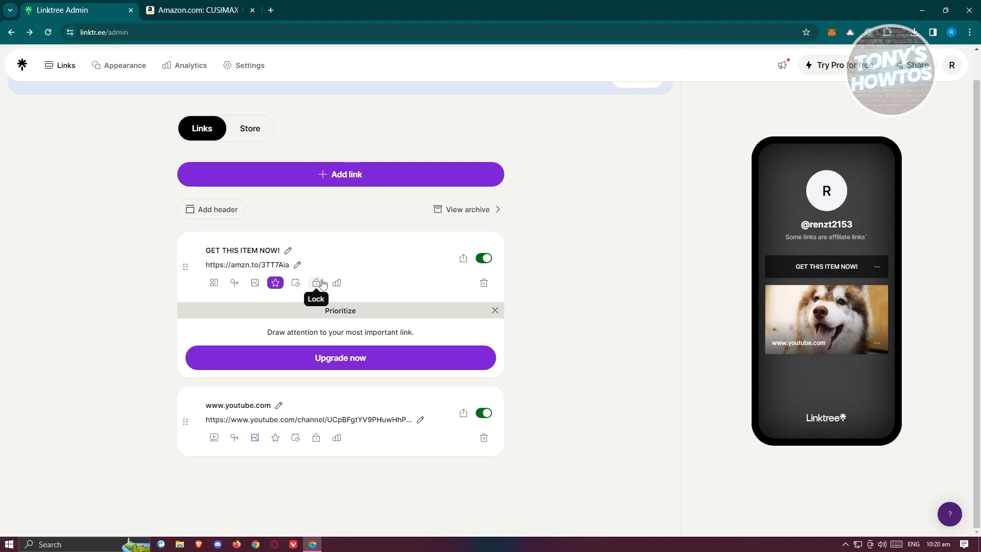
mouse_move(337, 282)
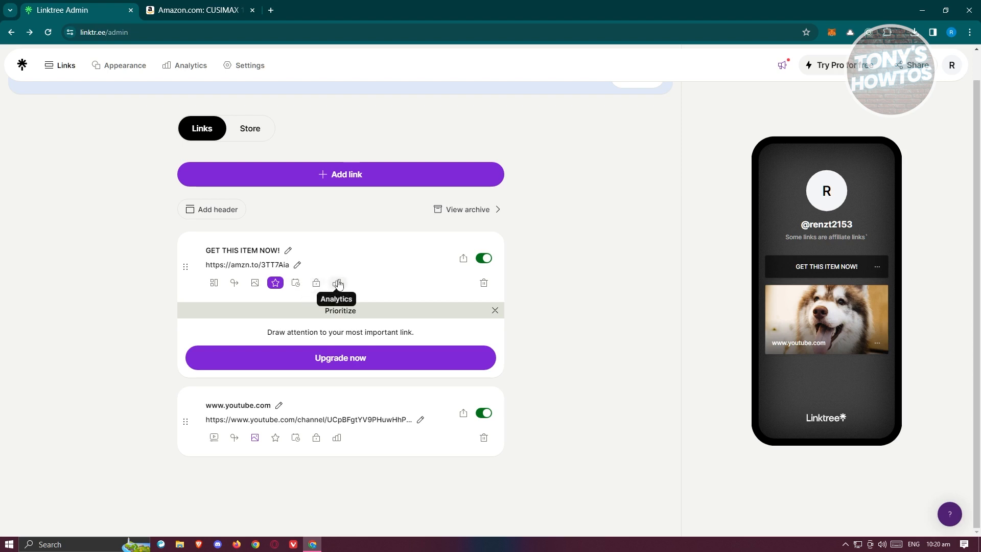
click(337, 282)
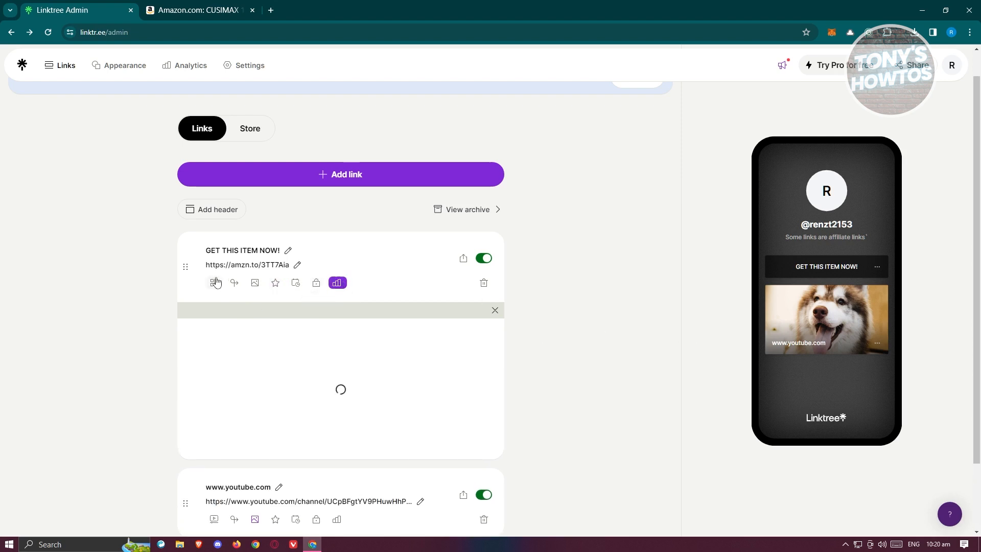
click(214, 283)
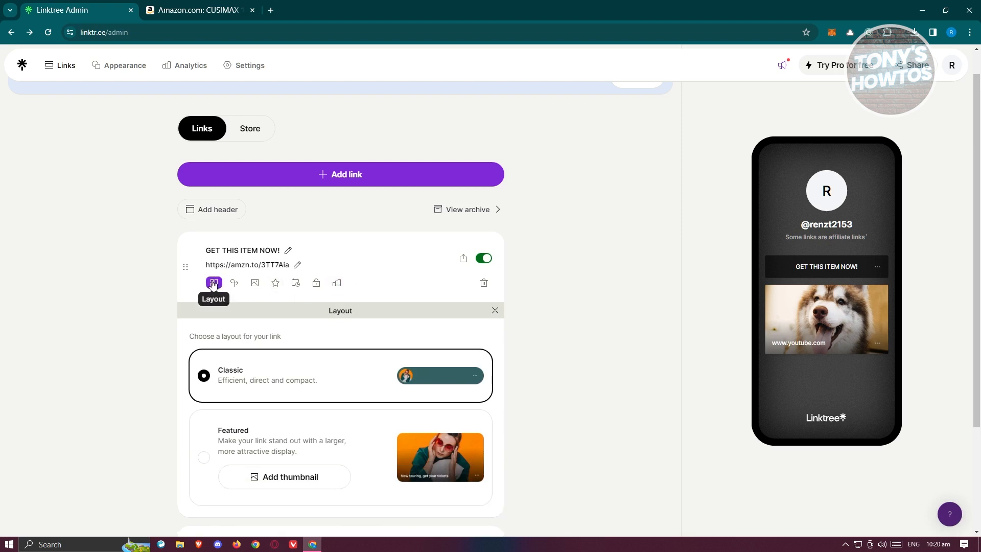
click(494, 310)
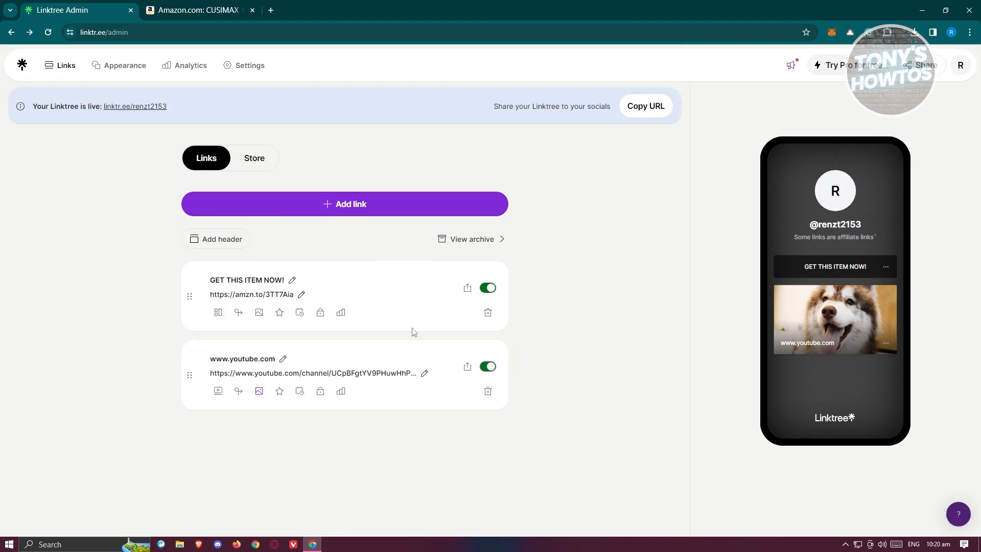
mouse_move(441, 212)
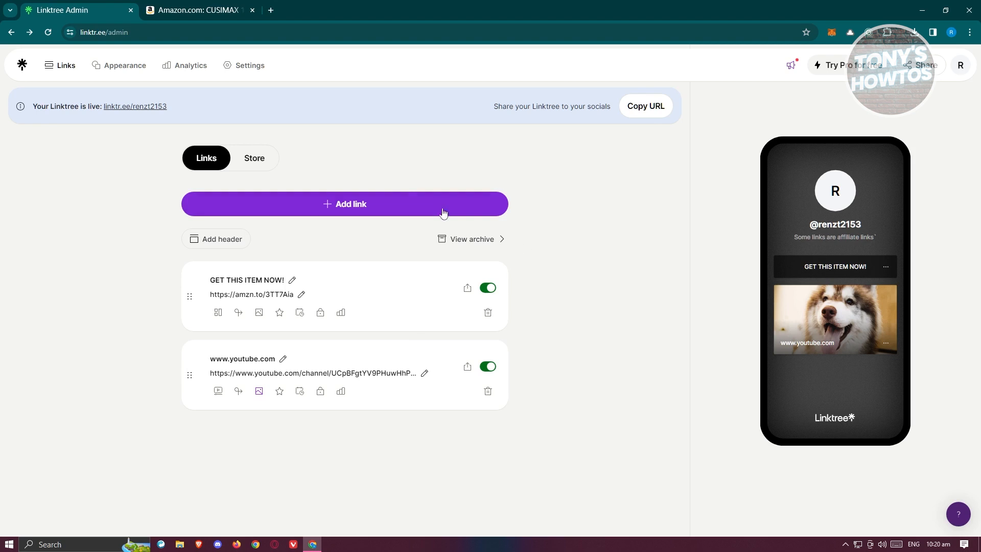
mouse_move(654, 132)
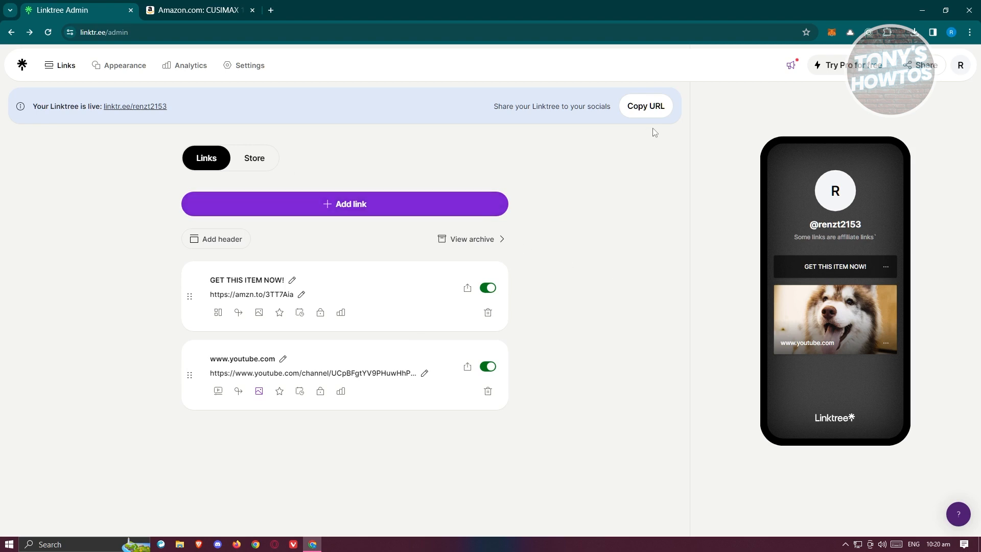
mouse_move(87, 116)
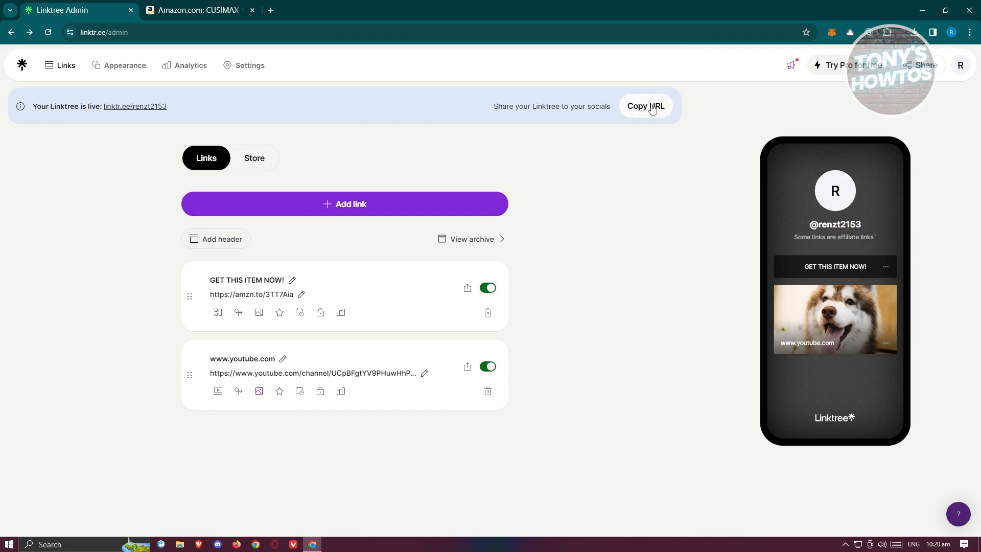
mouse_move(421, 259)
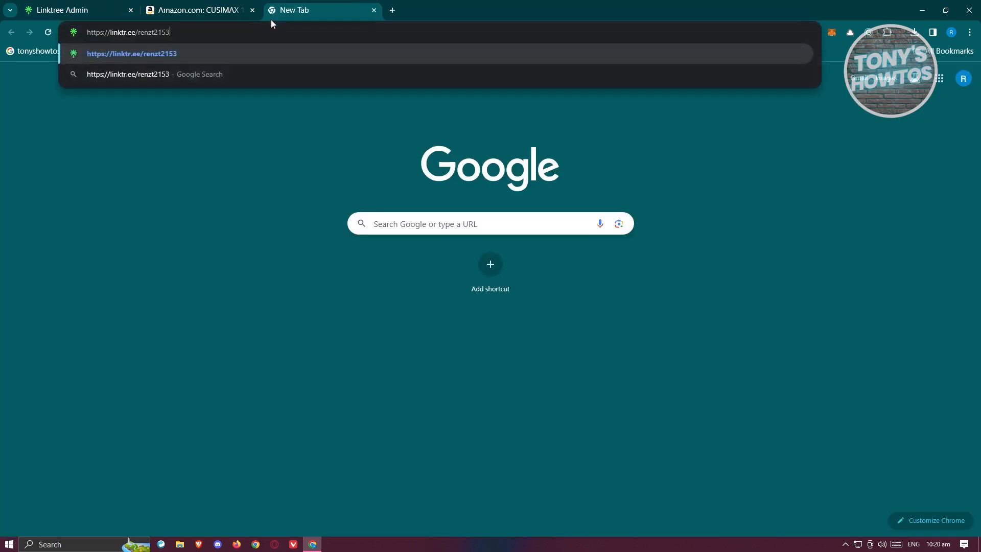
- Load the public Linktree profile and follow GET THIS ITEM NOW! to the CUSIMAX hot plate on Amazon
key(Return)
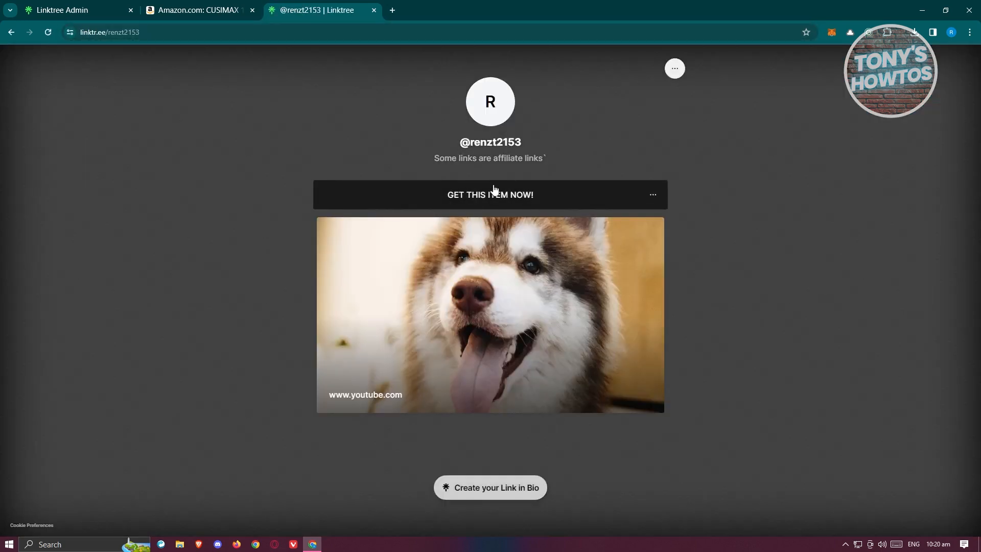
mouse_move(501, 206)
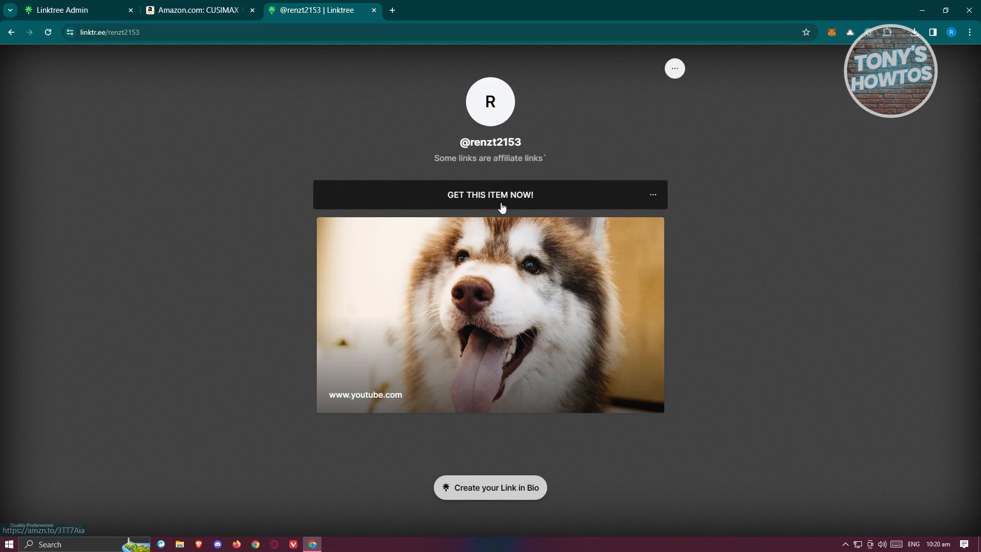
click(490, 194)
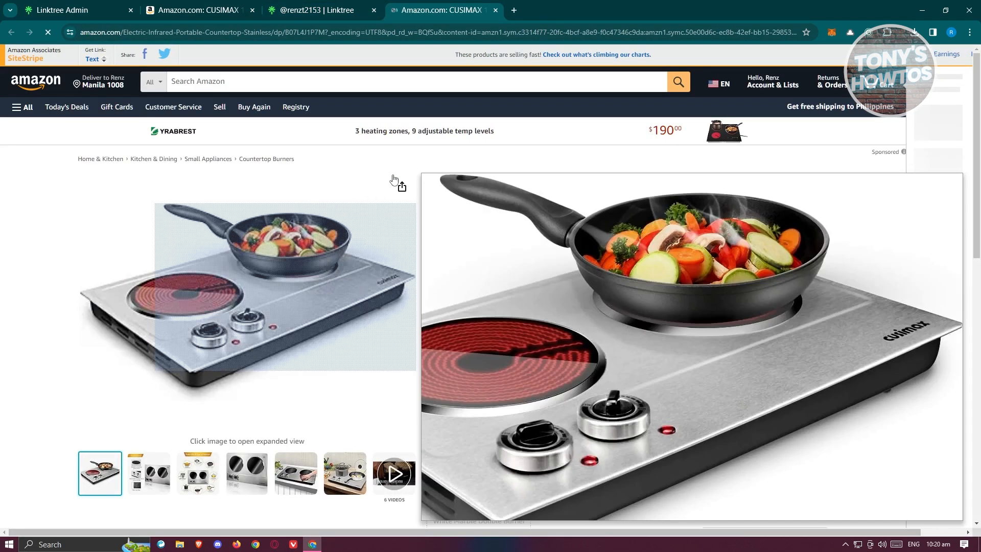
mouse_move(249, 341)
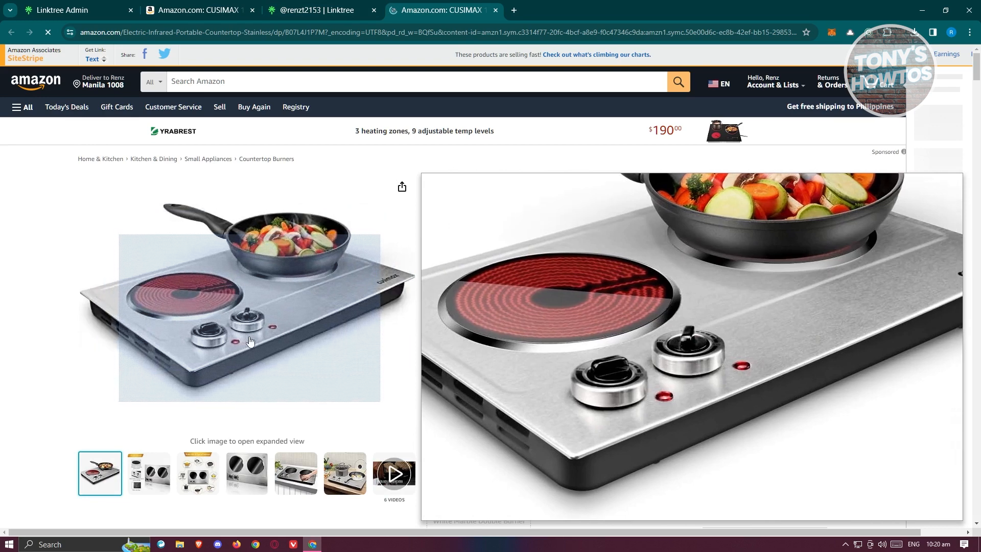